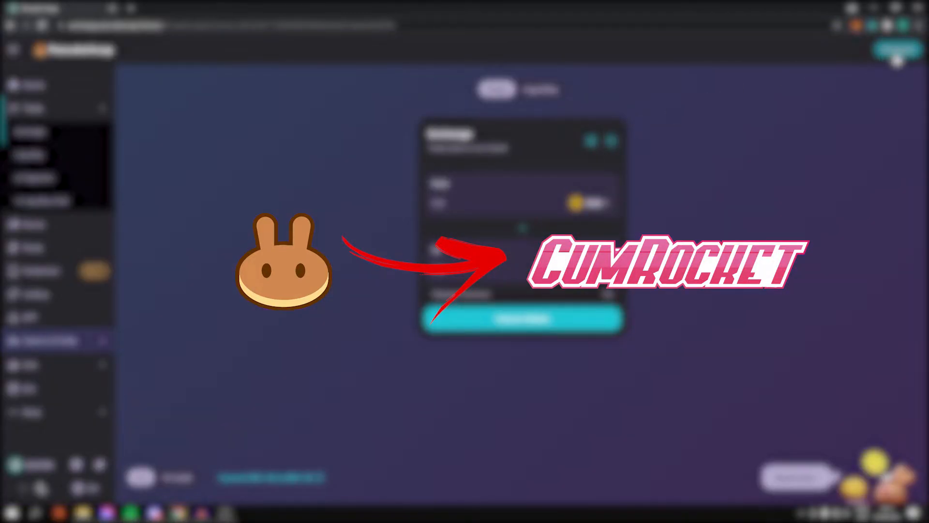
Step: Check the slippage in transaction settings, then connect the MetaMask wallet to the exchange
{"action": "left_click", "coordinate": [522, 319]}
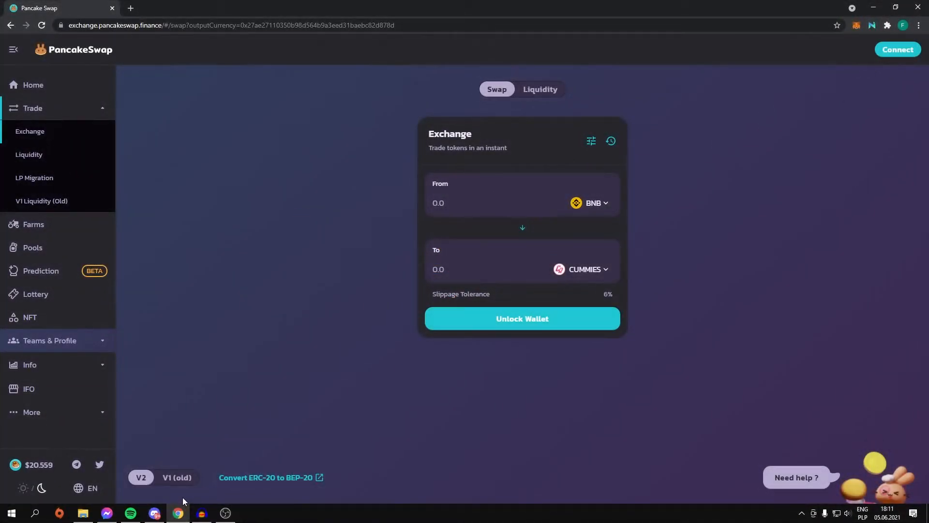
{"action": "mouse_move", "coordinate": [274, 408]}
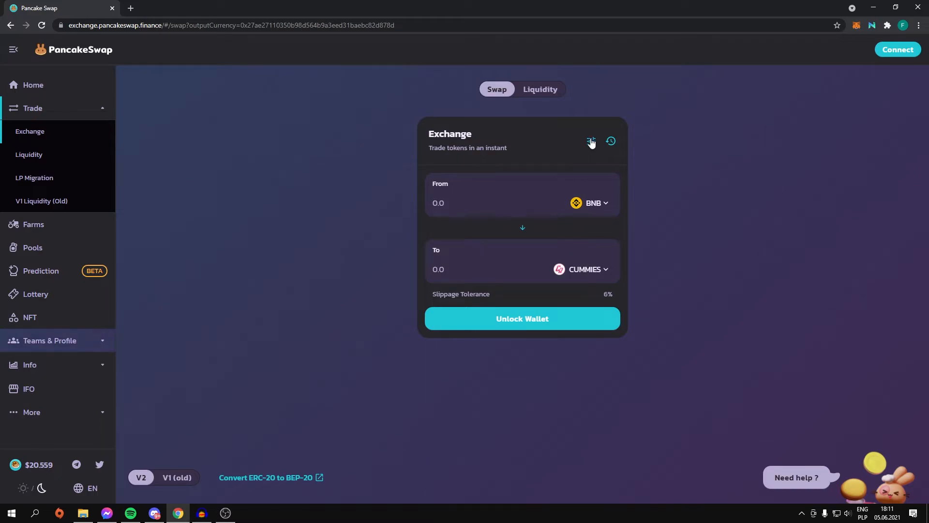
{"action": "left_click", "coordinate": [590, 141]}
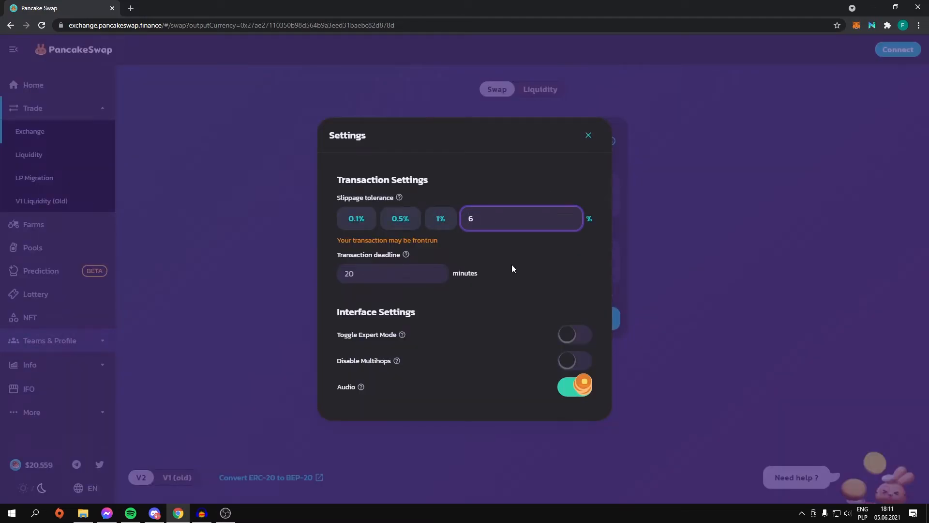
{"action": "left_click", "coordinate": [587, 135]}
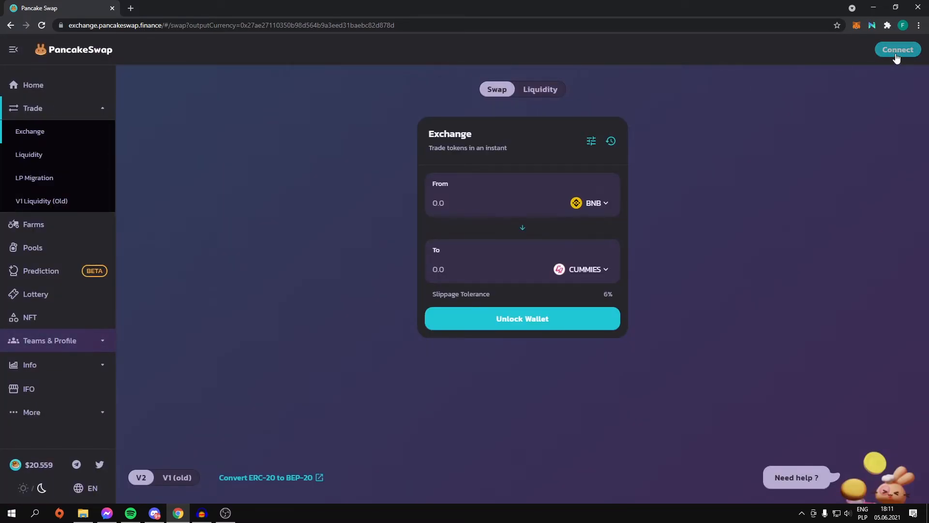
{"action": "left_click", "coordinate": [897, 50]}
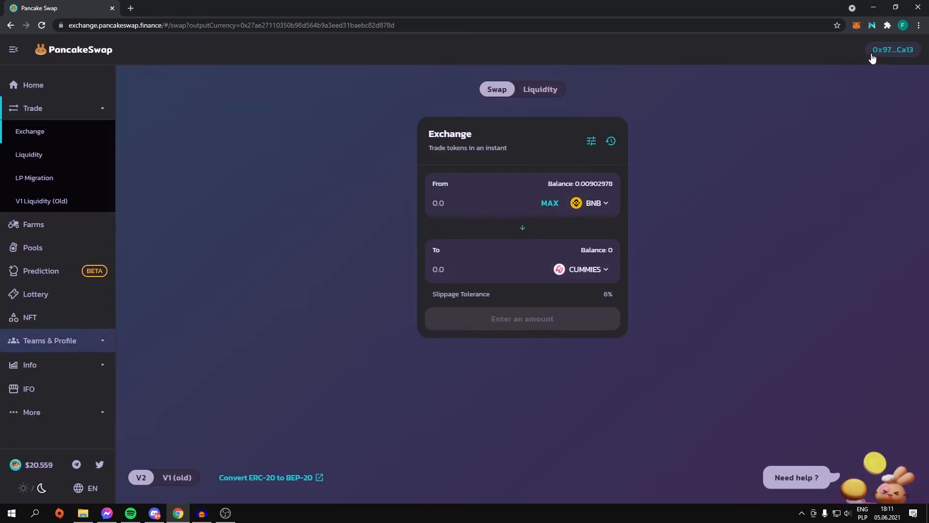
{"action": "mouse_move", "coordinate": [819, 121]}
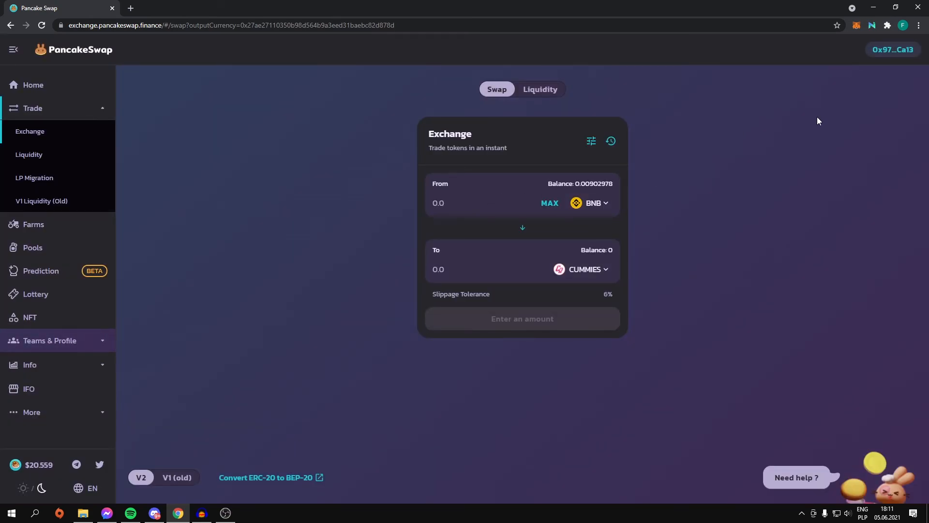